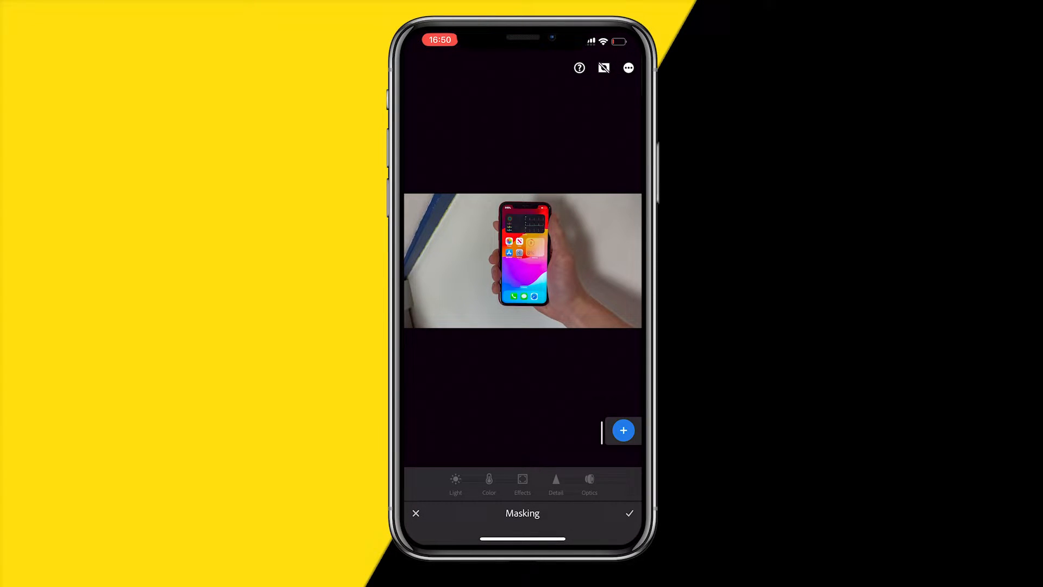
# Run a Google search for 'remove bg' in Safari.
pyautogui.click(623, 430)
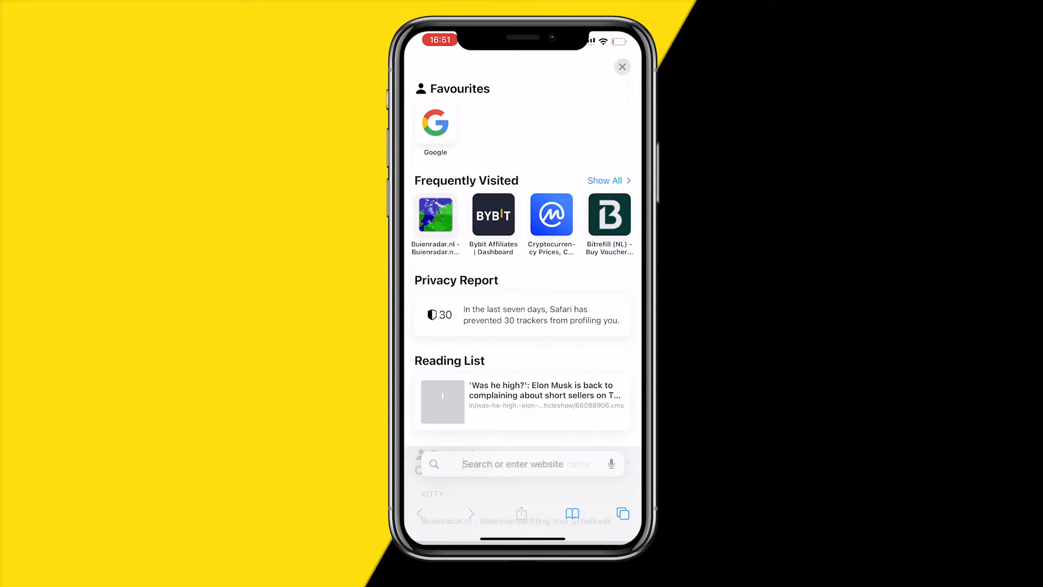
pyautogui.write('remove.bg')
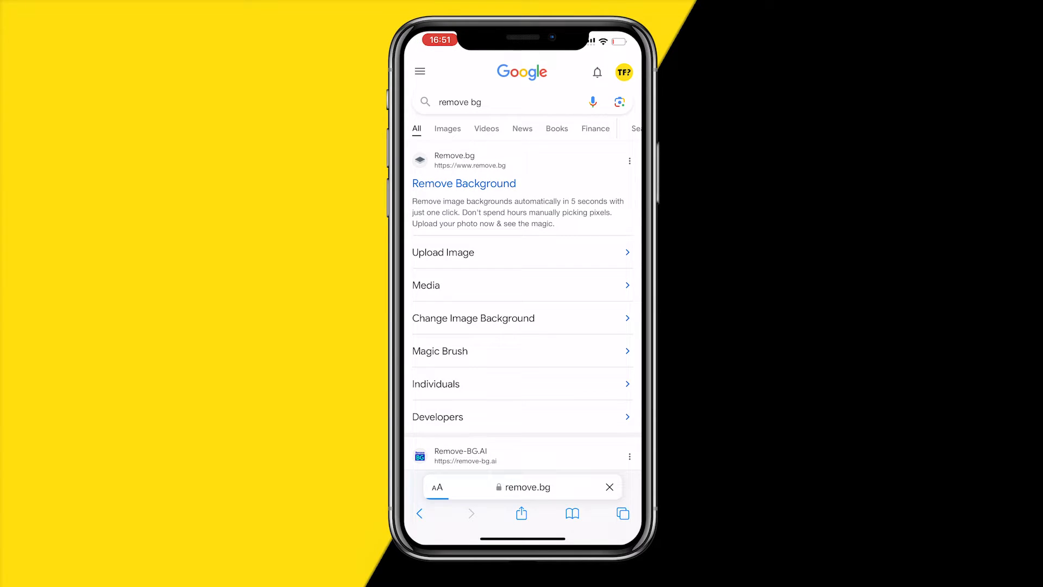
# Go to Remove.bg from the results and upload the hand-and-phone photo from the Photo Library.
pyautogui.click(464, 182)
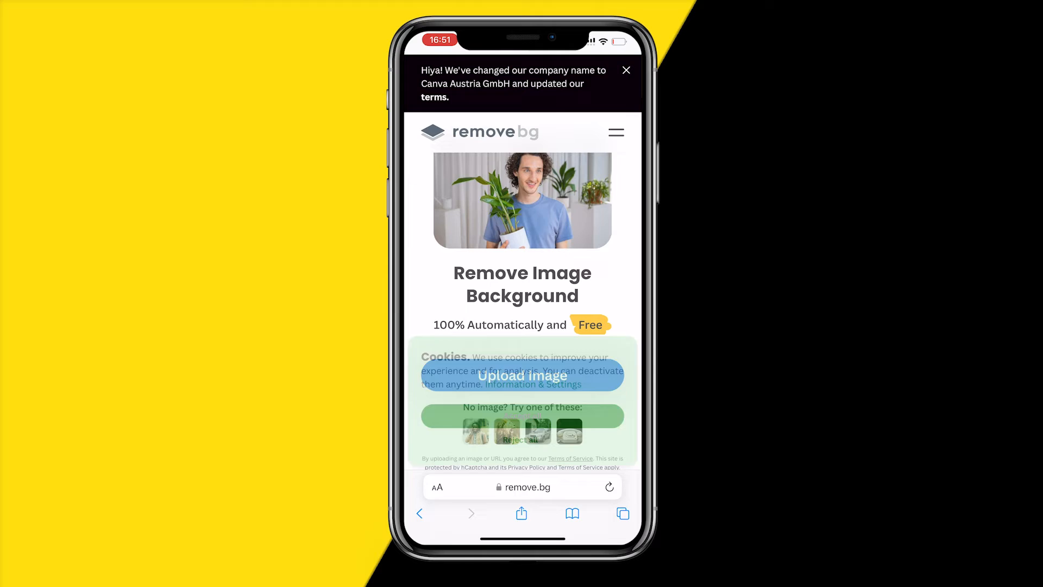
pyautogui.click(522, 375)
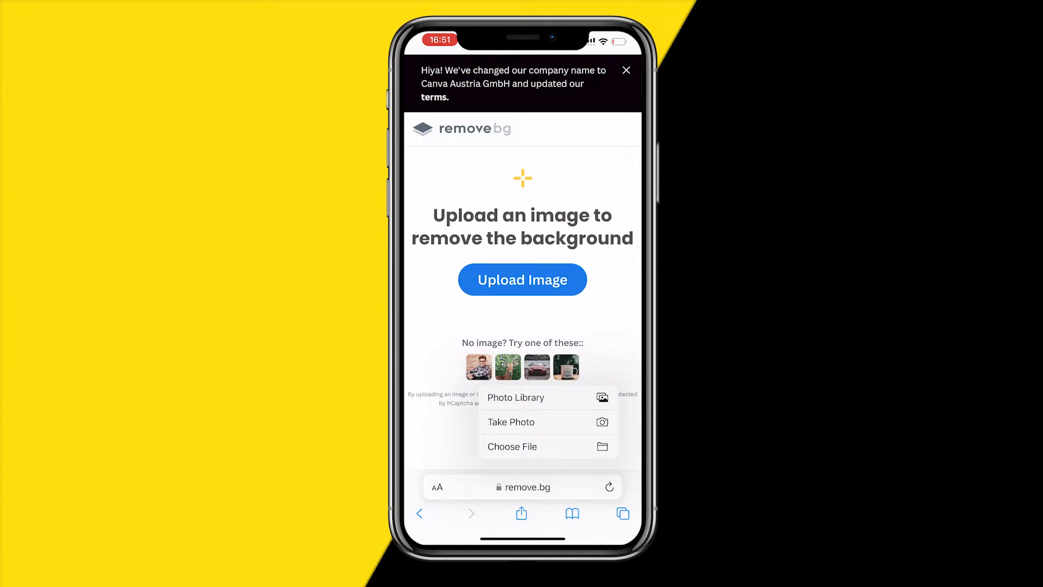
pyautogui.click(514, 398)
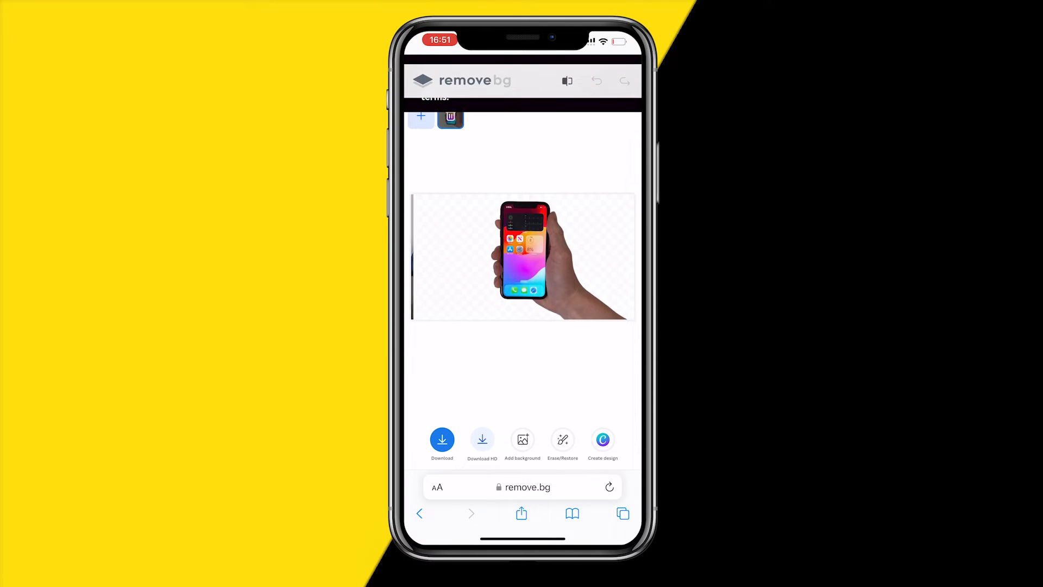
# Download the result and view IMG_3651-removebg-preview from Safari's Downloads list.
pyautogui.click(442, 439)
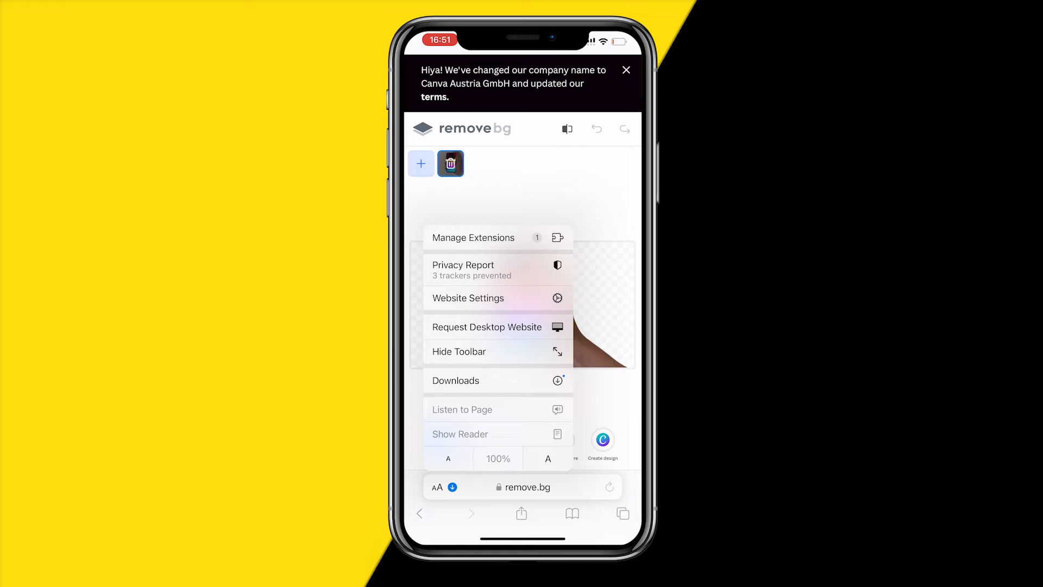
pyautogui.click(455, 380)
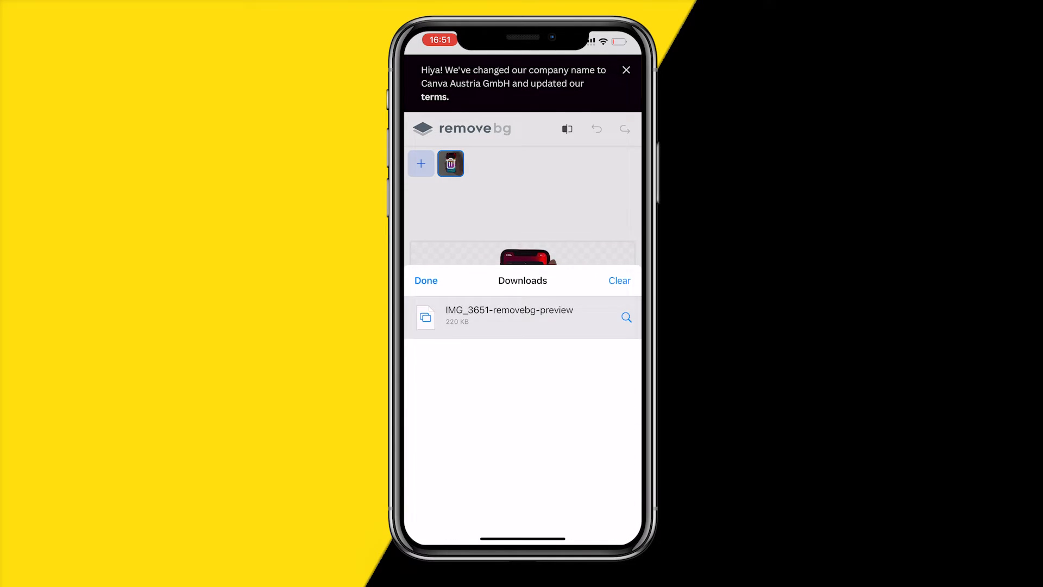
pyautogui.click(508, 316)
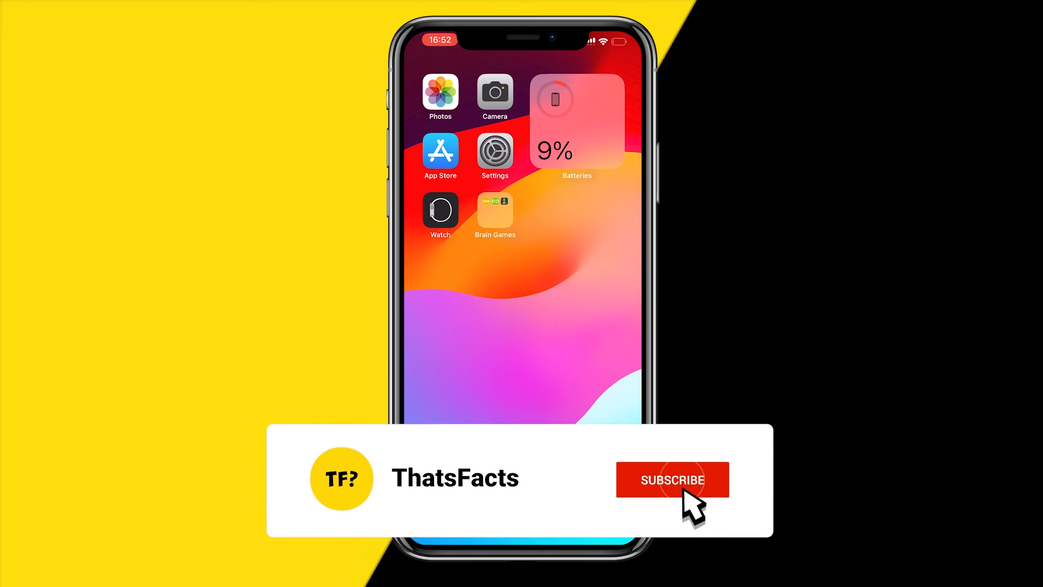
# Exit Safari and return to the iPhone Home Screen.
pyautogui.click(672, 479)
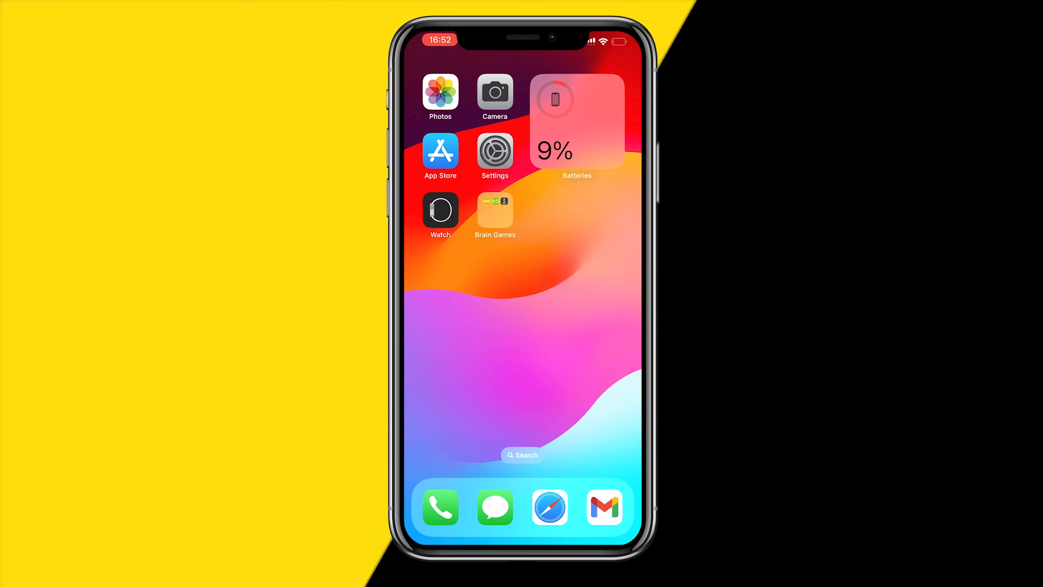